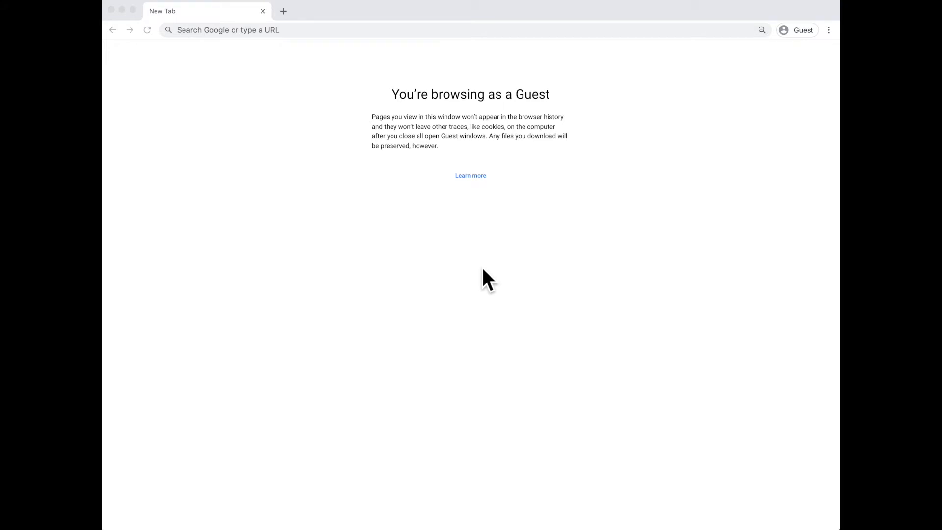
{"action": "mouse_move", "coordinate": [528, 252]}
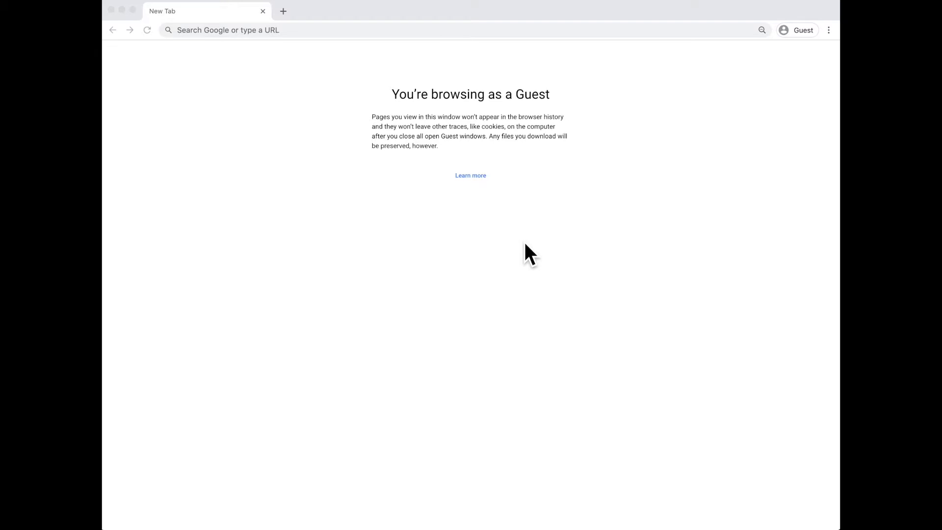
- Load konicaminolta.com from the address bar and scroll to the Business Solutions section
{"action": "left_click", "coordinate": [264, 30]}
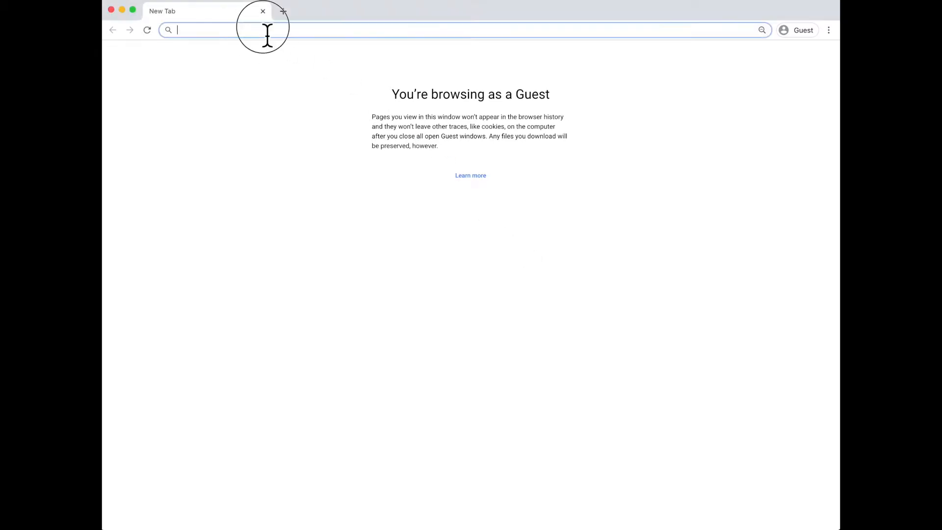
{"action": "type", "text": "ko"}
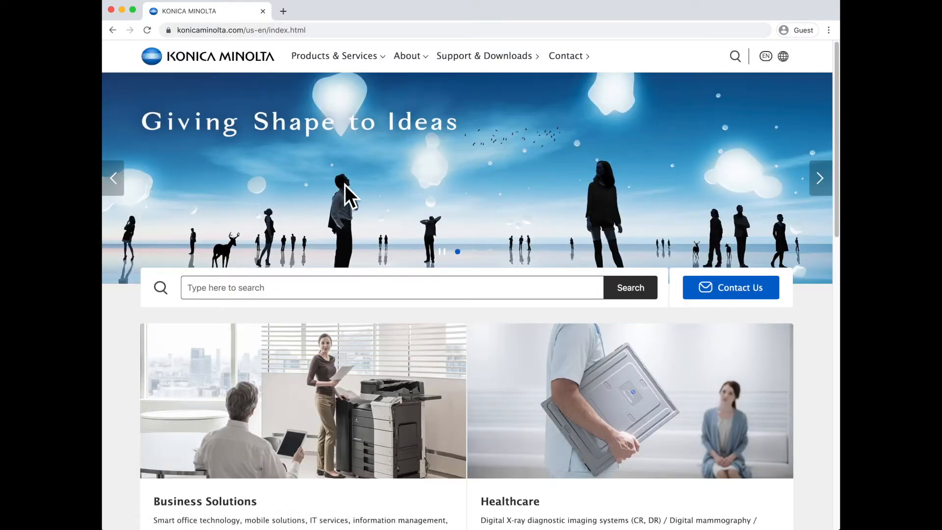
{"action": "scroll", "scroll_direction": "down", "scroll_amount": 3}
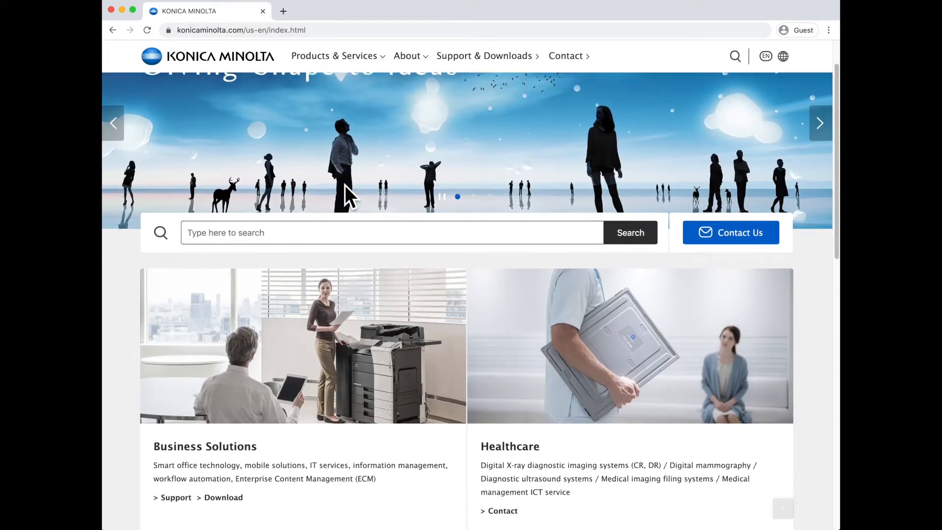
{"action": "scroll", "scroll_direction": "down", "scroll_amount": 3}
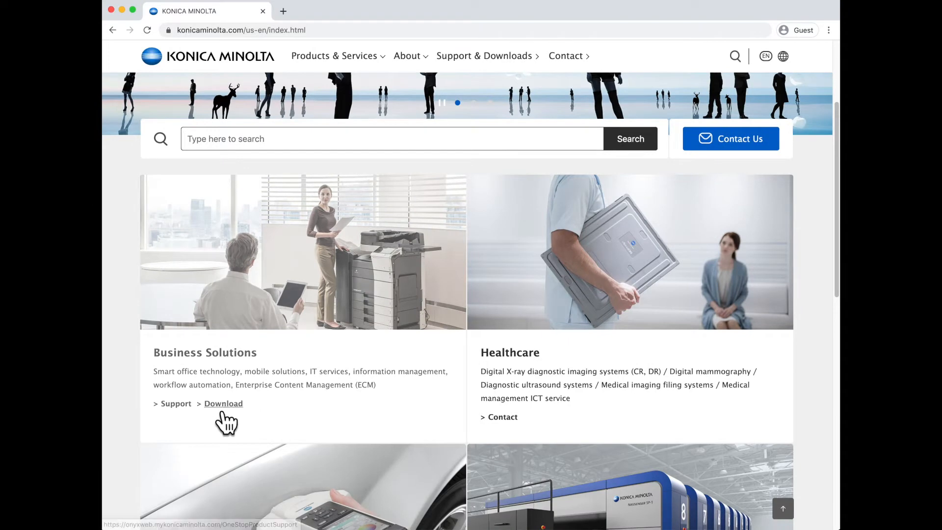
- Enter the download support site and search 'c6100' to select AccurioPress C6100
{"action": "left_click", "coordinate": [223, 403]}
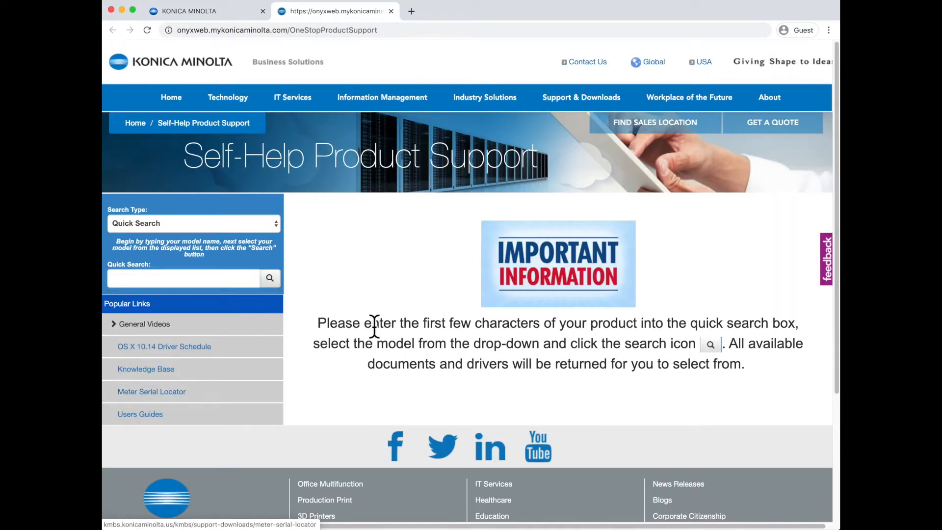
{"action": "mouse_move", "coordinate": [280, 135]}
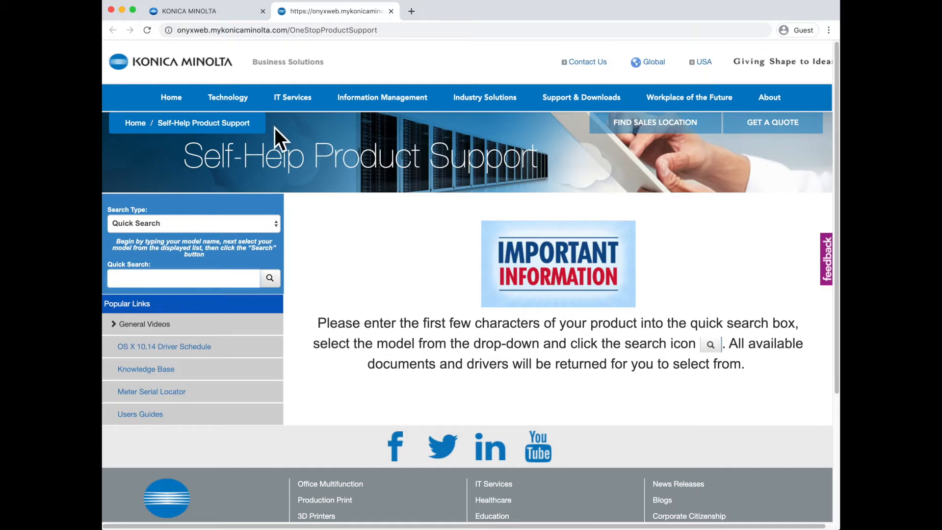
{"action": "mouse_move", "coordinate": [170, 285]}
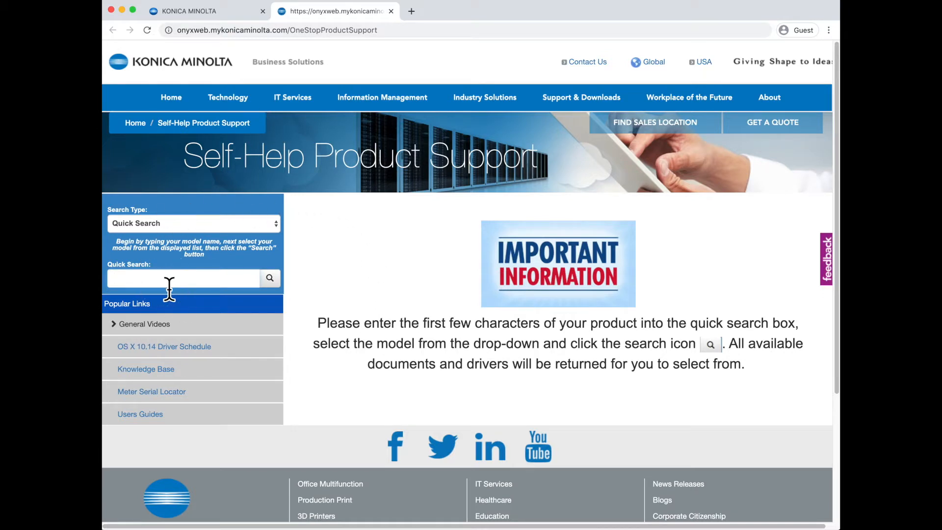
{"action": "type", "text": "c"}
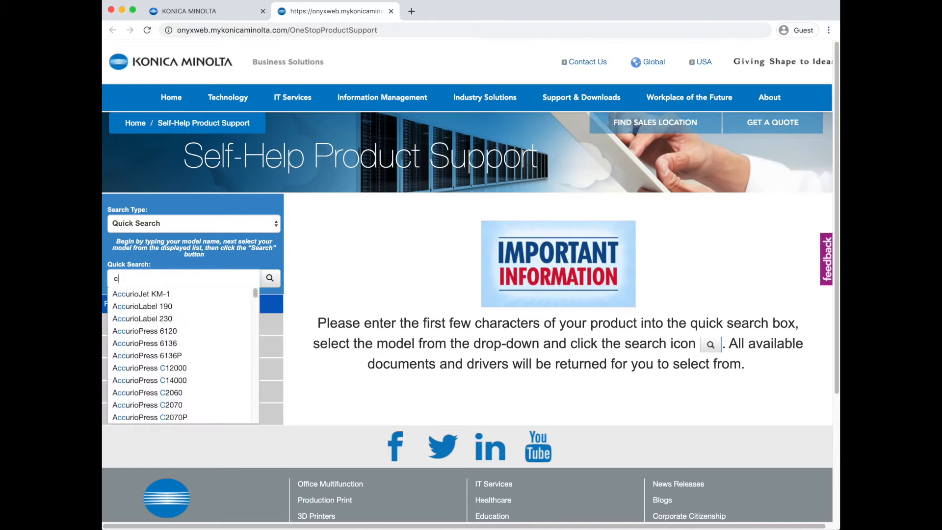
{"action": "type", "text": "6100"}
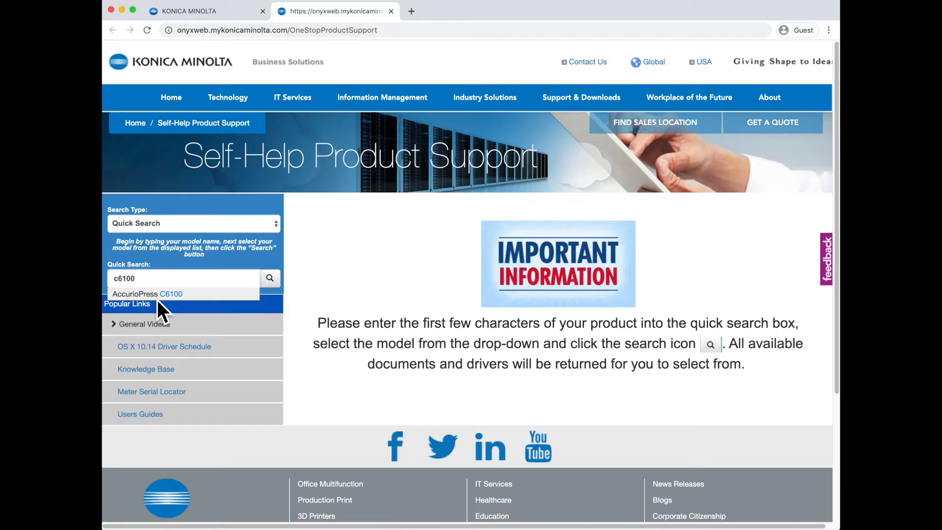
{"action": "left_click", "coordinate": [148, 293]}
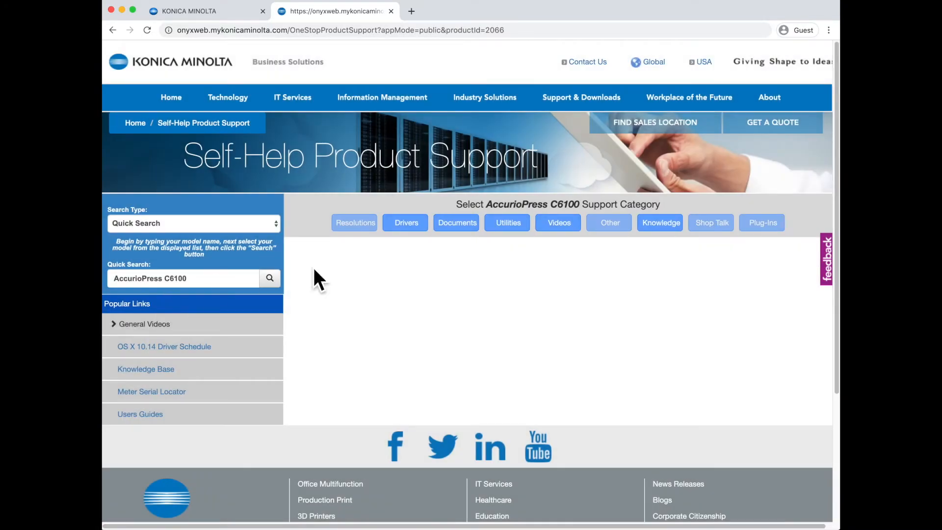
- Show the AccurioPress C6100 drivers and browse the expanded Windows_10_64 Bit group
{"action": "left_click", "coordinate": [405, 222]}
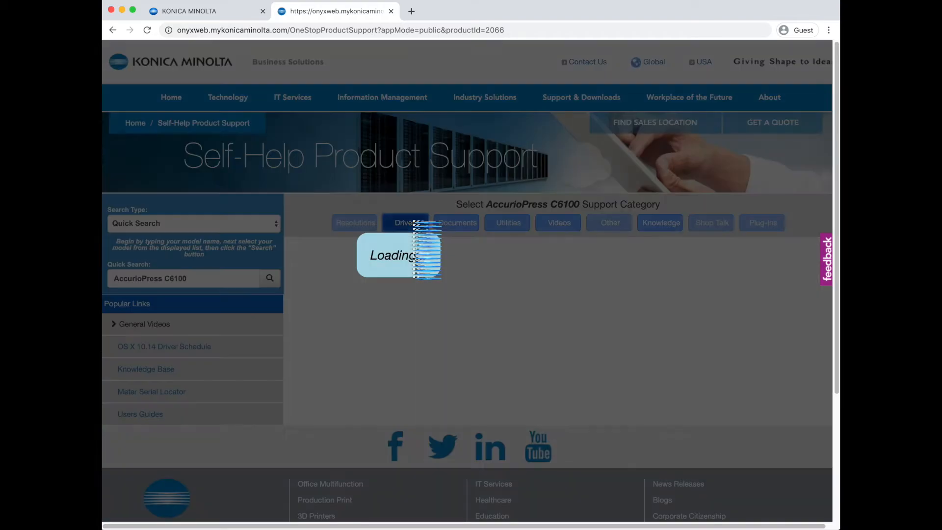
{"action": "left_click", "coordinate": [406, 223]}
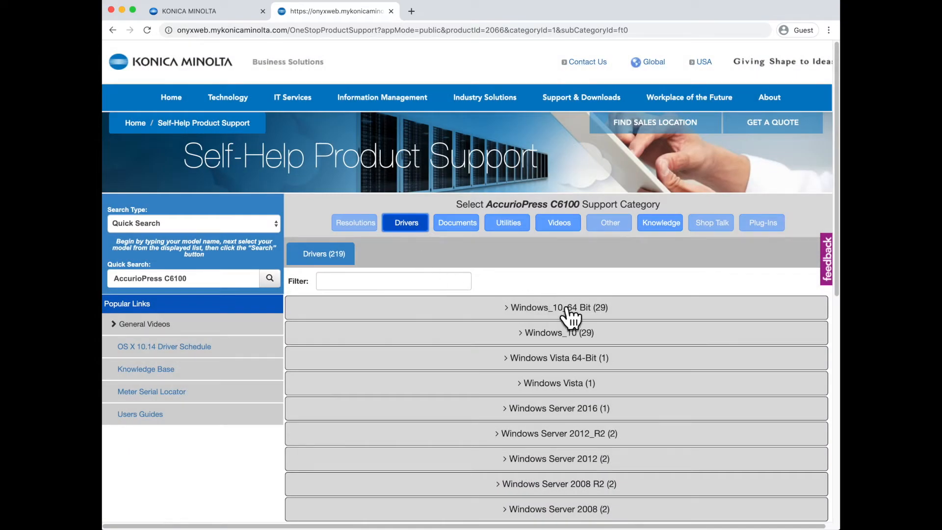
{"action": "left_click", "coordinate": [559, 307]}
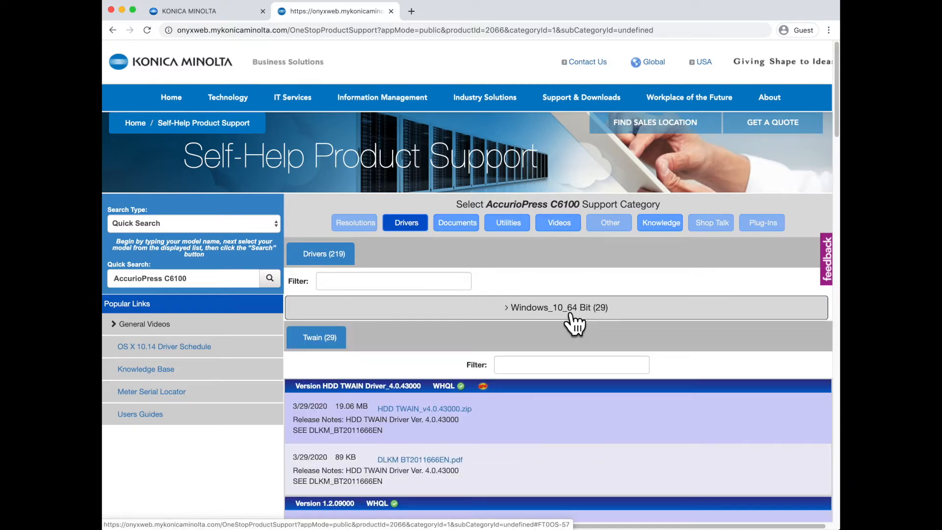
{"action": "scroll", "scroll_direction": "down", "scroll_amount": 3}
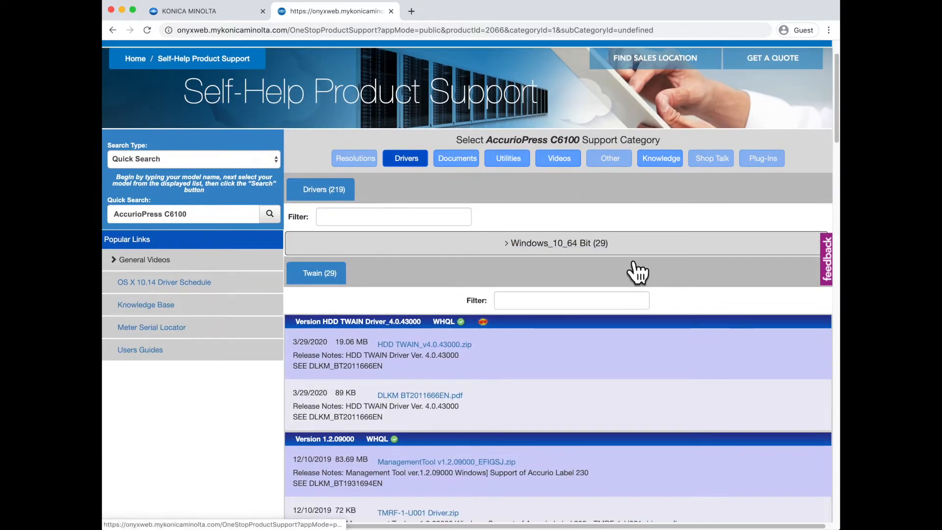
{"action": "scroll", "scroll_direction": "down", "scroll_amount": 3}
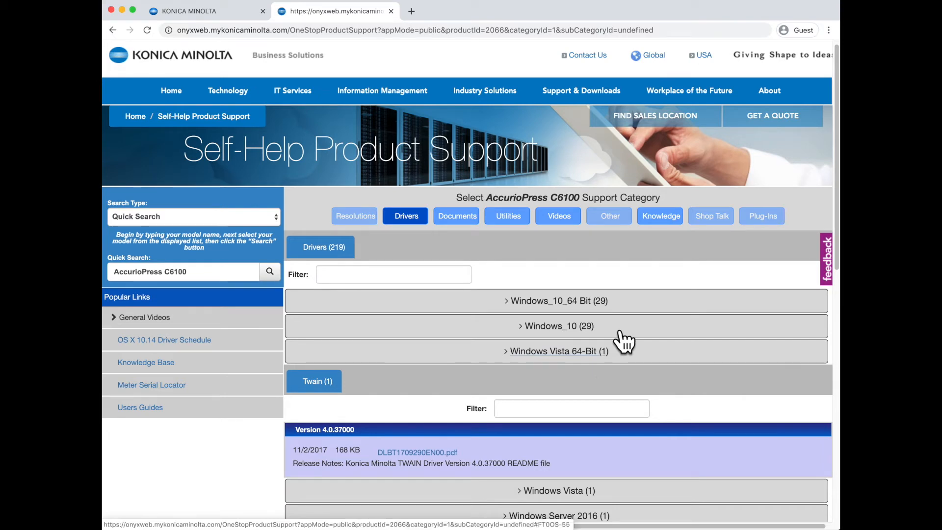
{"action": "mouse_move", "coordinate": [643, 300]}
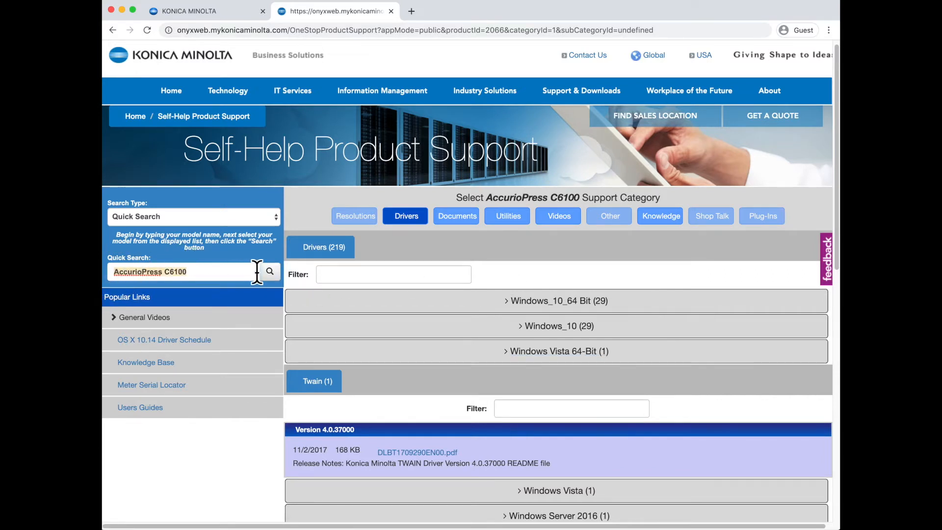
- Search 'ic-605' in Quick Search and select IC-605B as the product
{"action": "type", "text": "i"}
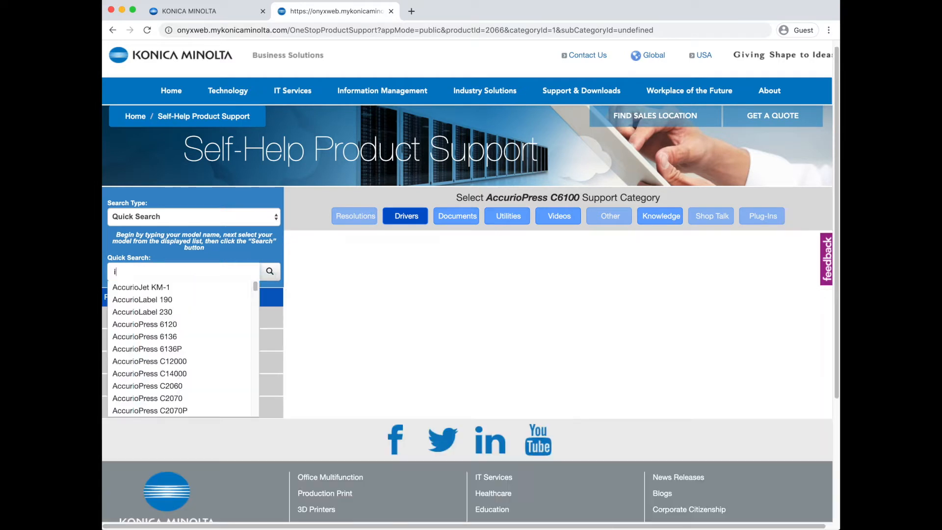
{"action": "type", "text": "c-605"}
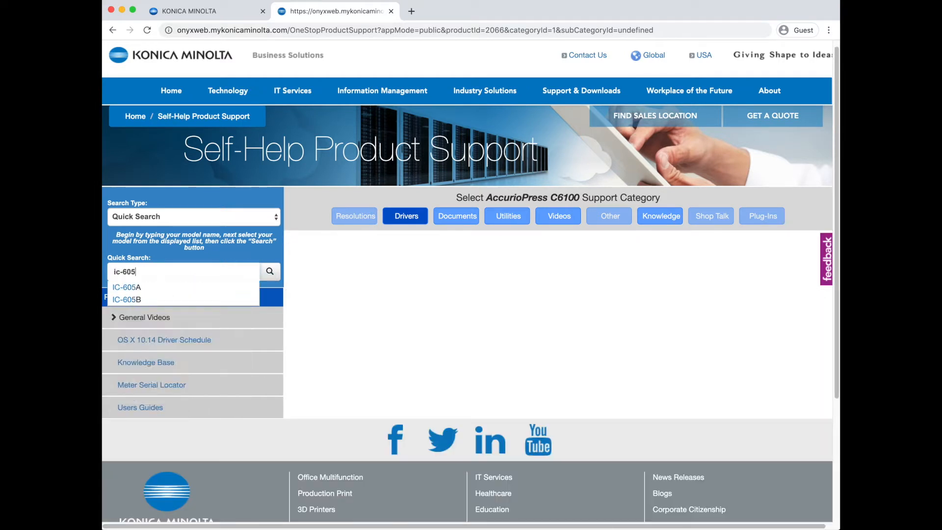
{"action": "mouse_move", "coordinate": [133, 303]}
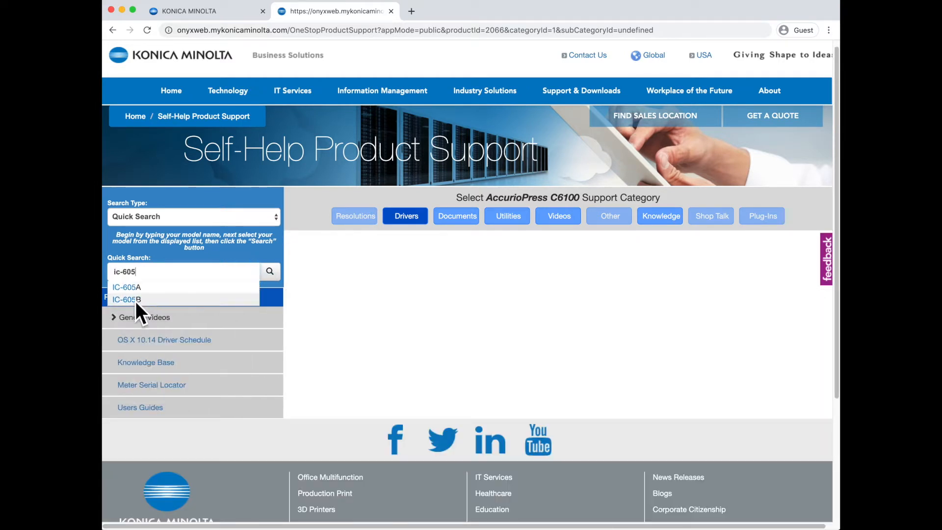
{"action": "left_click", "coordinate": [127, 299]}
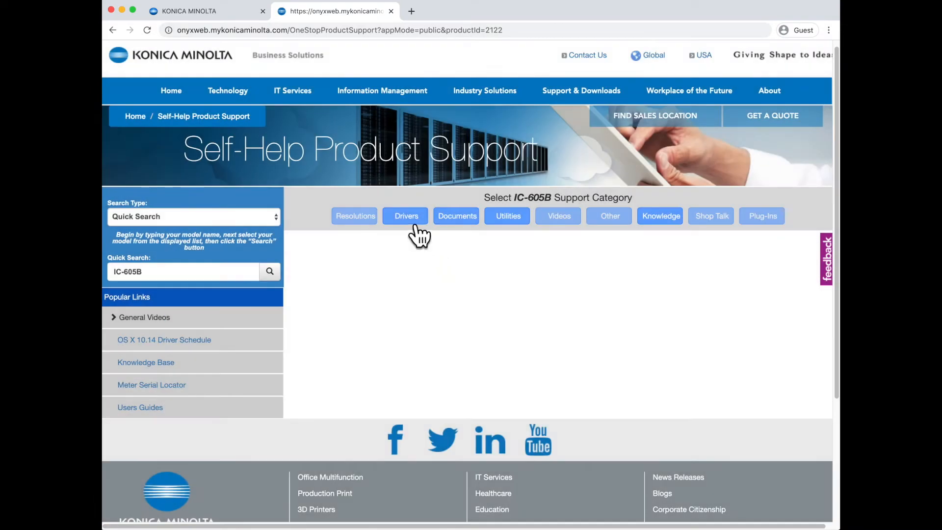
- Show the IC-605B drivers and browse the expanded Windows_10_64 Bit group
{"action": "left_click", "coordinate": [406, 216]}
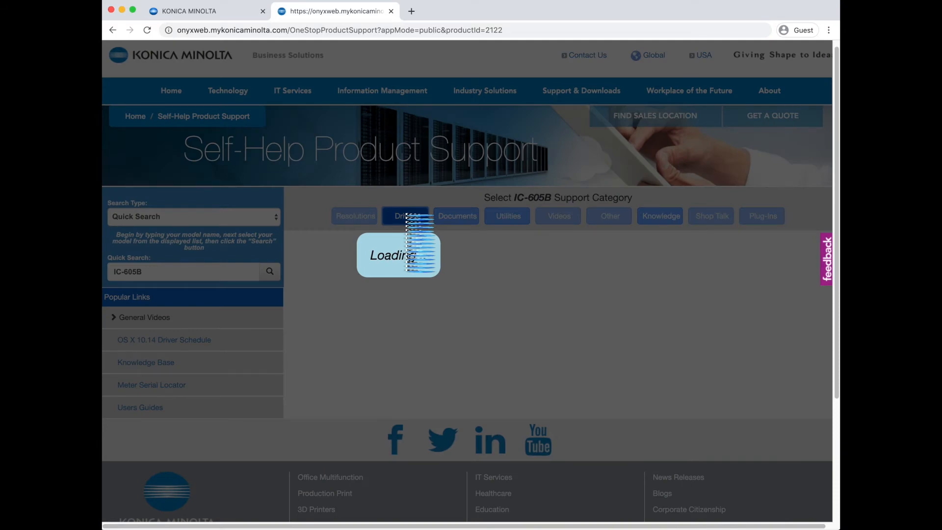
{"action": "left_click", "coordinate": [405, 216]}
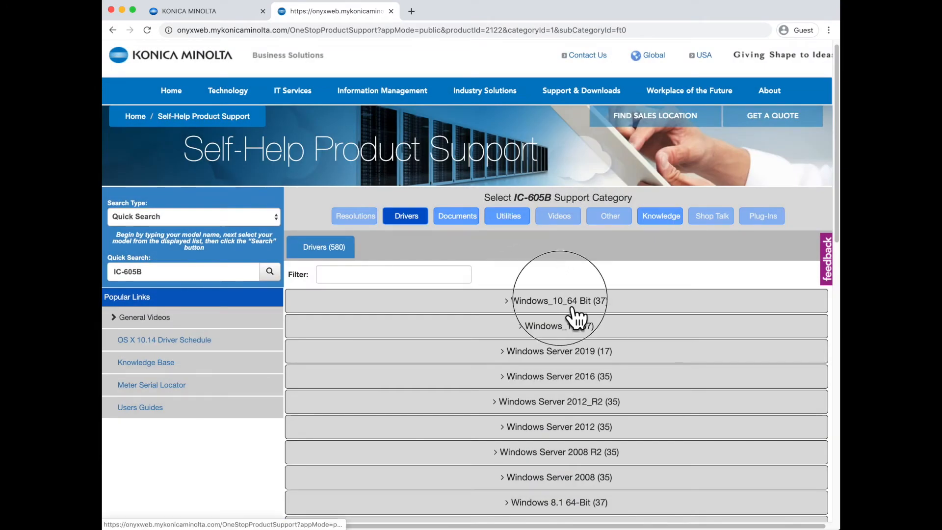
{"action": "left_click", "coordinate": [558, 301]}
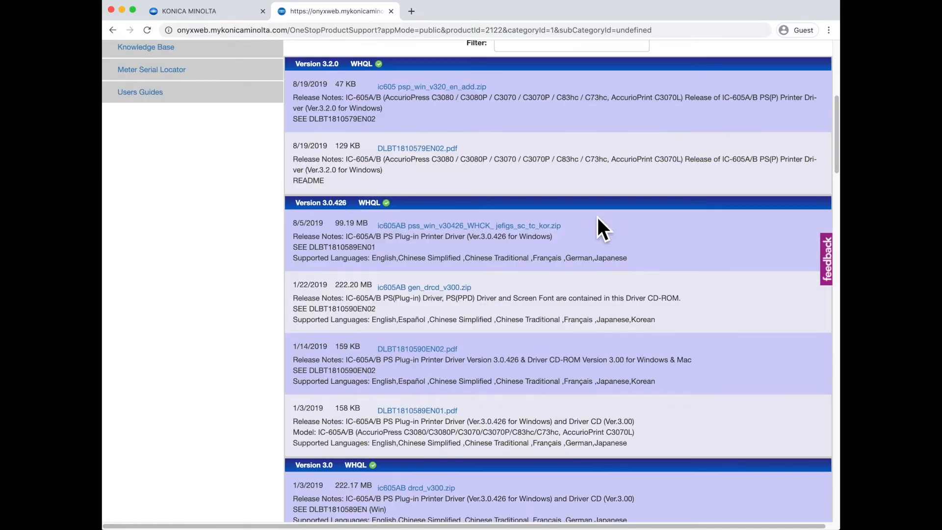
{"action": "scroll", "scroll_direction": "down", "scroll_amount": 3}
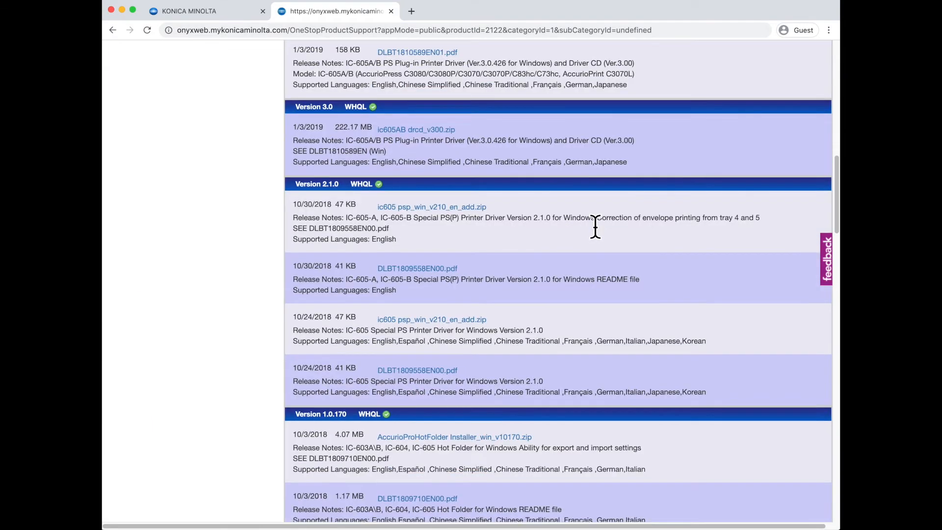
{"action": "scroll", "scroll_direction": "down", "scroll_amount": 3}
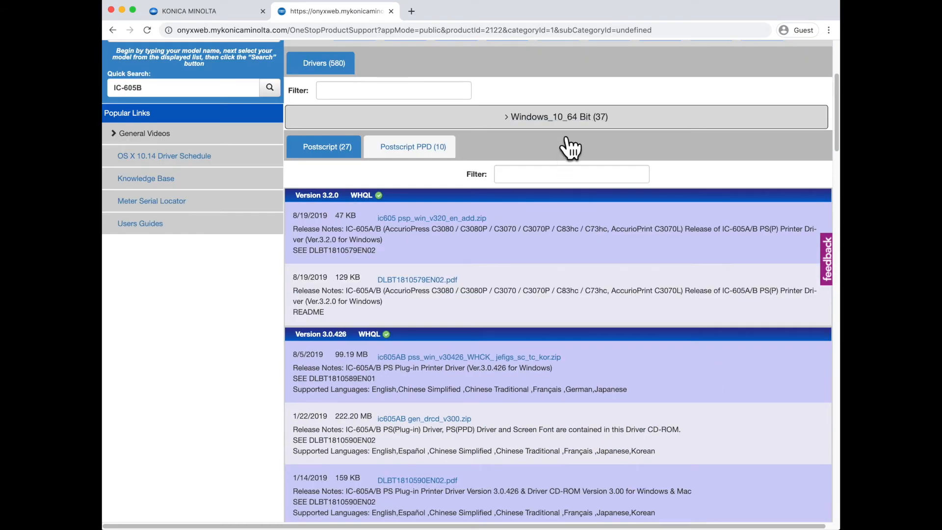
- Collapse the Windows_10_64 Bit group and scroll down through the OS list toward Linux
{"action": "left_click", "coordinate": [557, 117]}
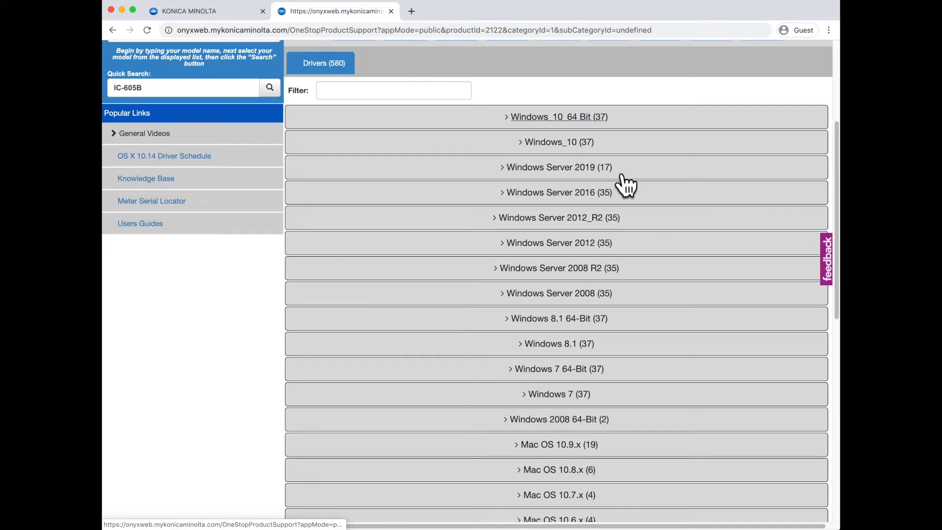
{"action": "mouse_move", "coordinate": [603, 397]}
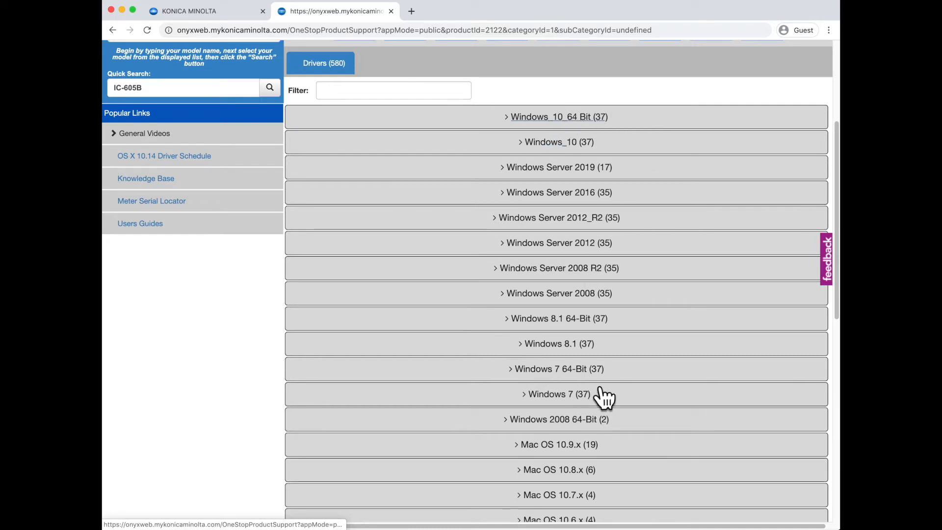
{"action": "scroll", "scroll_direction": "down", "scroll_amount": 3}
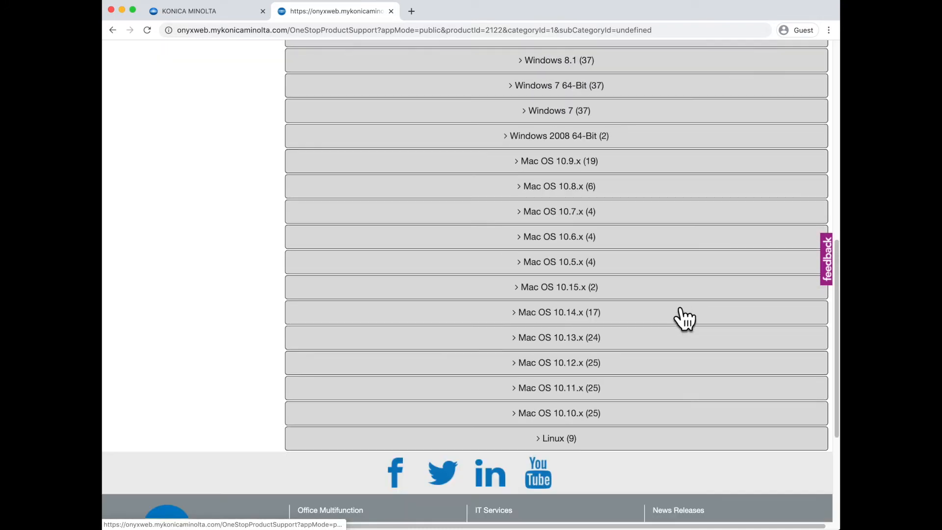
{"action": "mouse_move", "coordinate": [655, 409]}
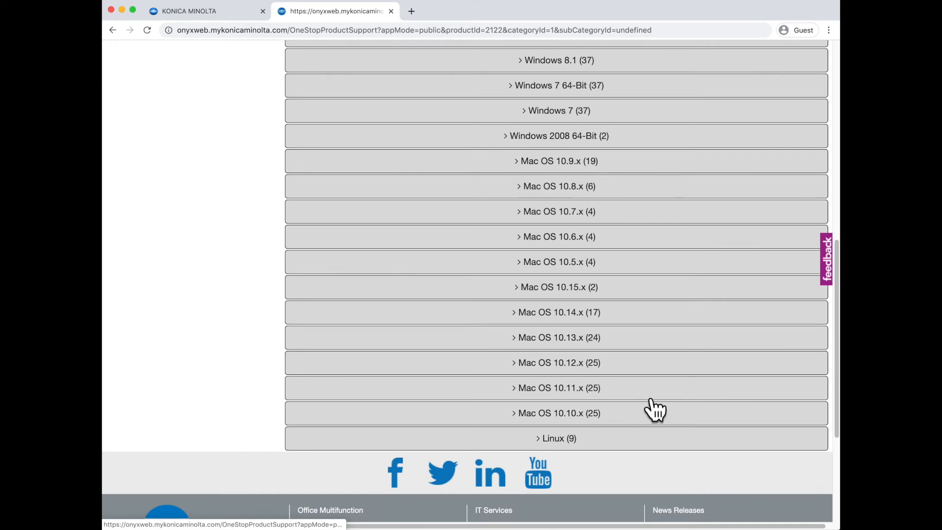
{"action": "mouse_move", "coordinate": [576, 453]}
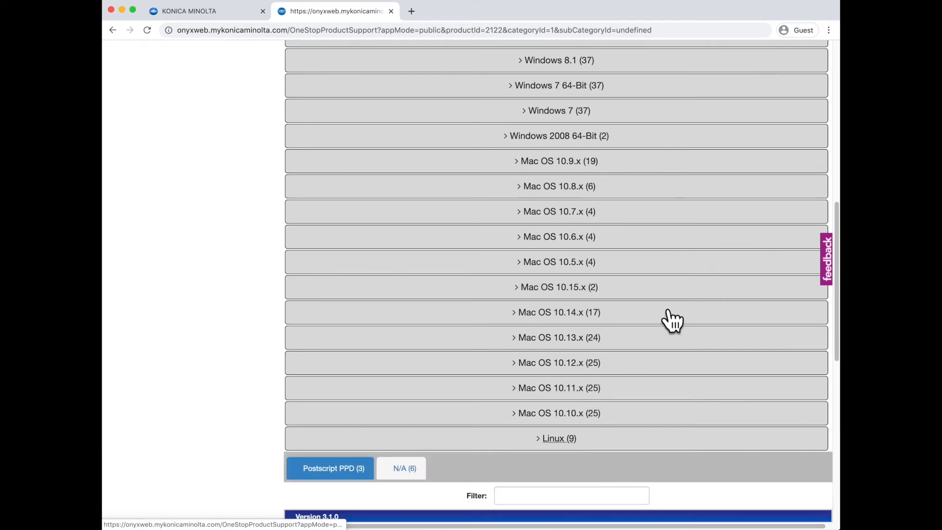
{"action": "scroll", "scroll_direction": "down", "scroll_amount": 3}
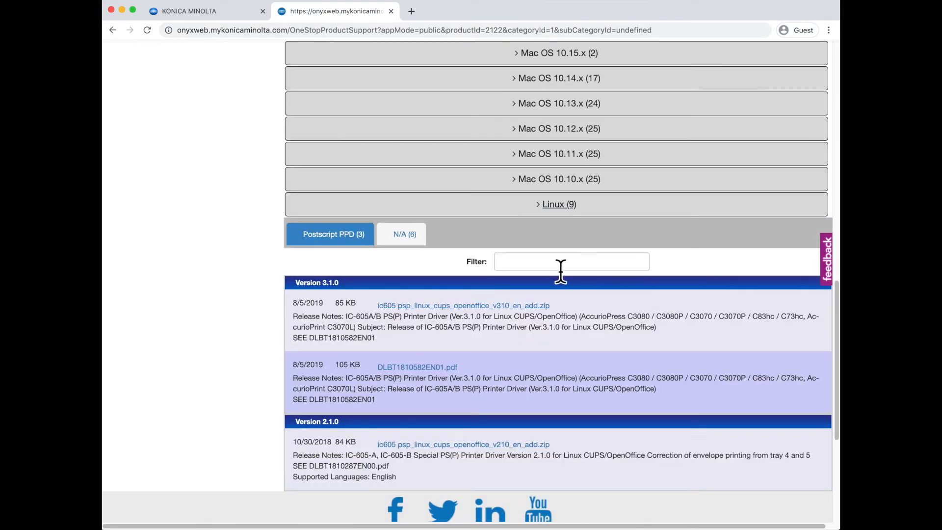
{"action": "mouse_move", "coordinate": [581, 272]}
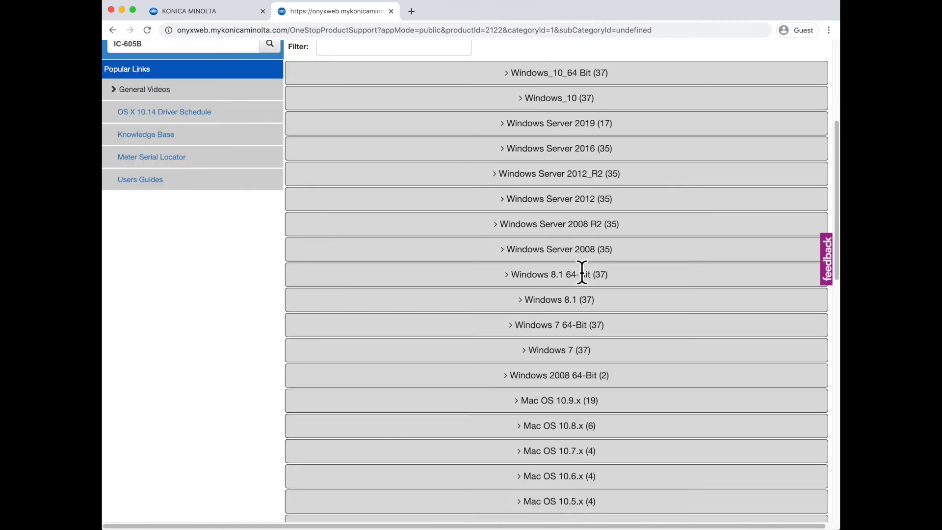
- Expand the IC-605B Windows_10_64 Bit list and highlight the 47 KB file size, scrolling further
{"action": "left_click", "coordinate": [558, 73]}
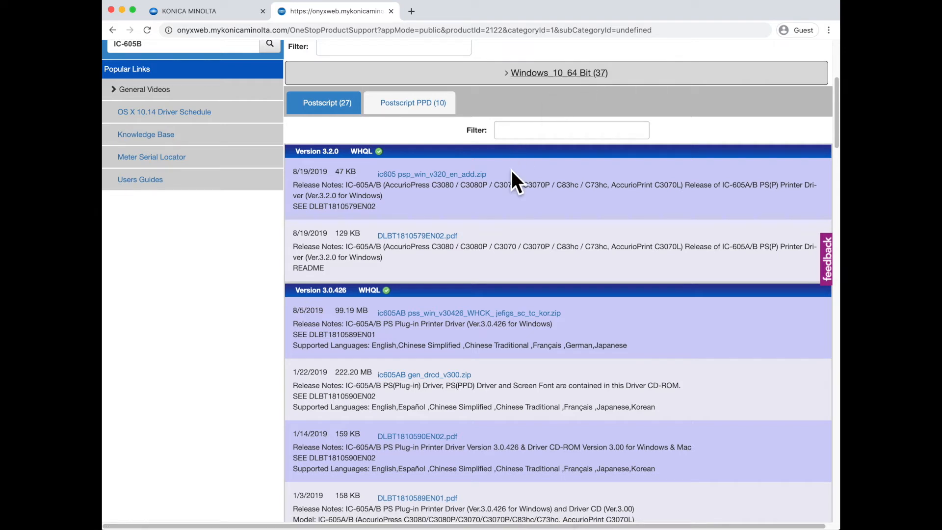
{"action": "mouse_move", "coordinate": [459, 280]}
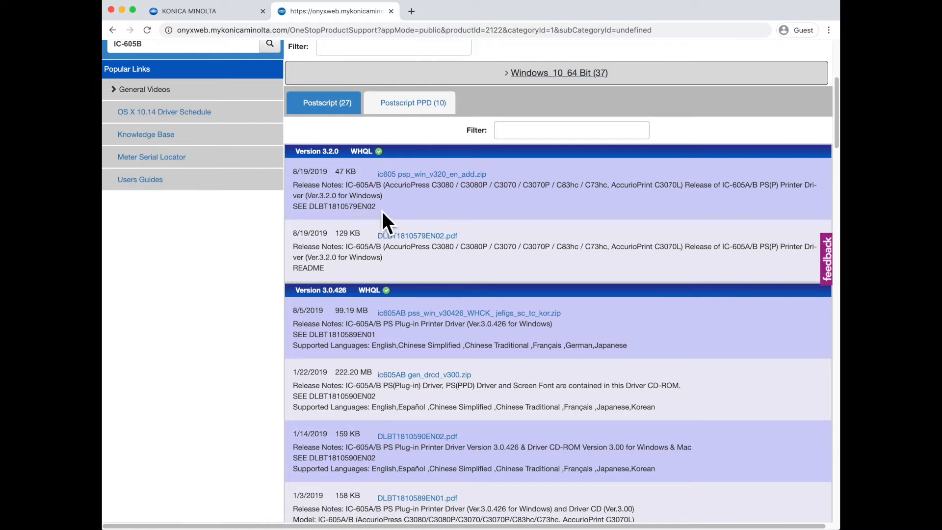
{"action": "mouse_move", "coordinate": [433, 207]}
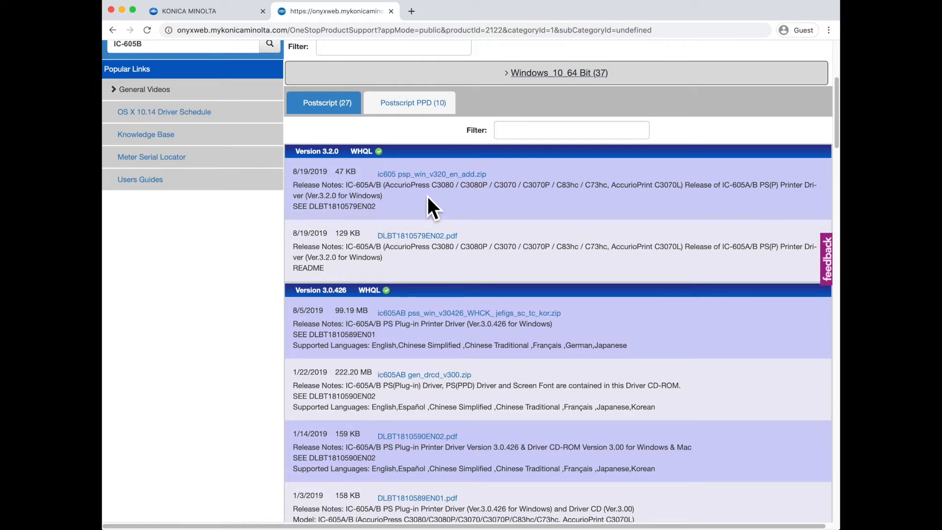
{"action": "double_click", "coordinate": [344, 171]}
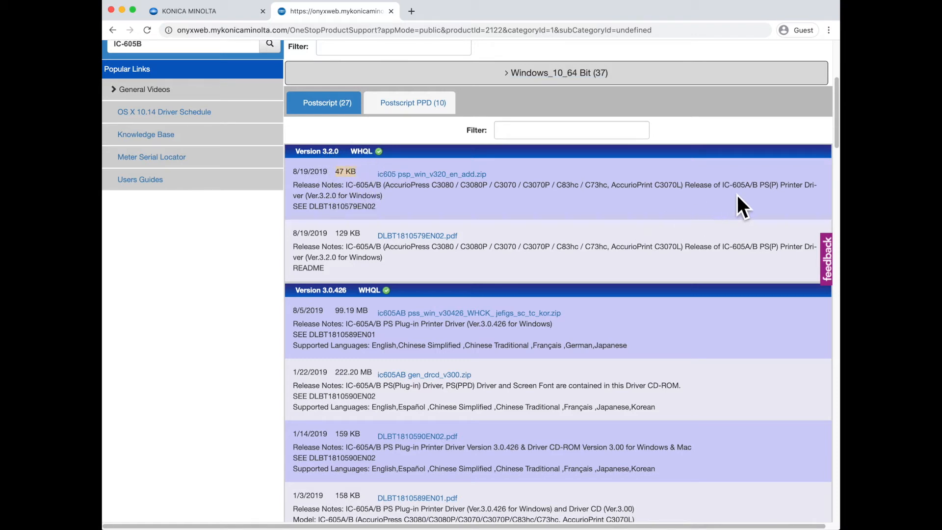
{"action": "mouse_move", "coordinate": [764, 207]}
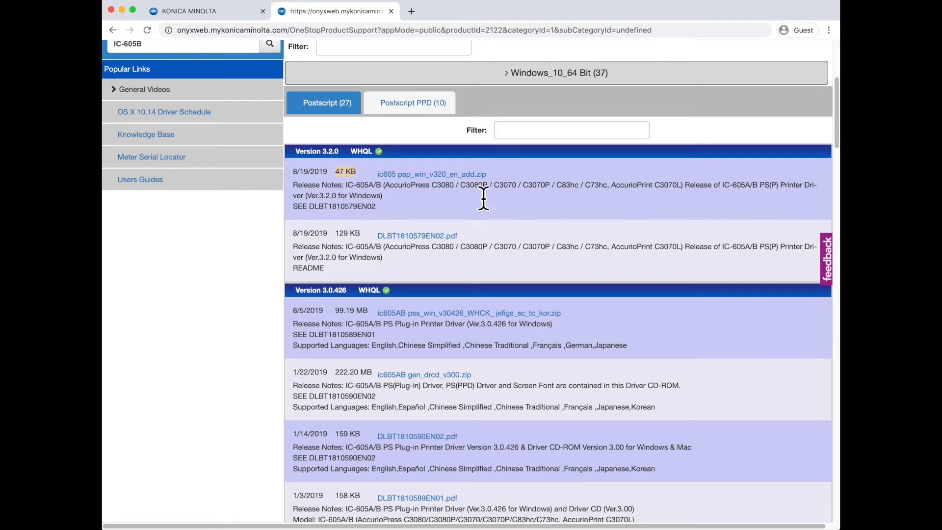
{"action": "mouse_move", "coordinate": [343, 204]}
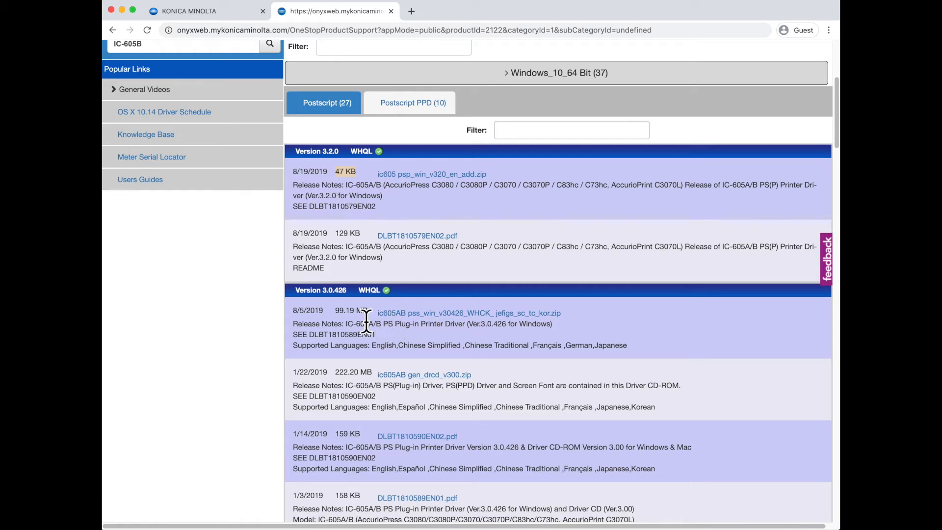
{"action": "scroll", "scroll_direction": "down", "scroll_amount": 3}
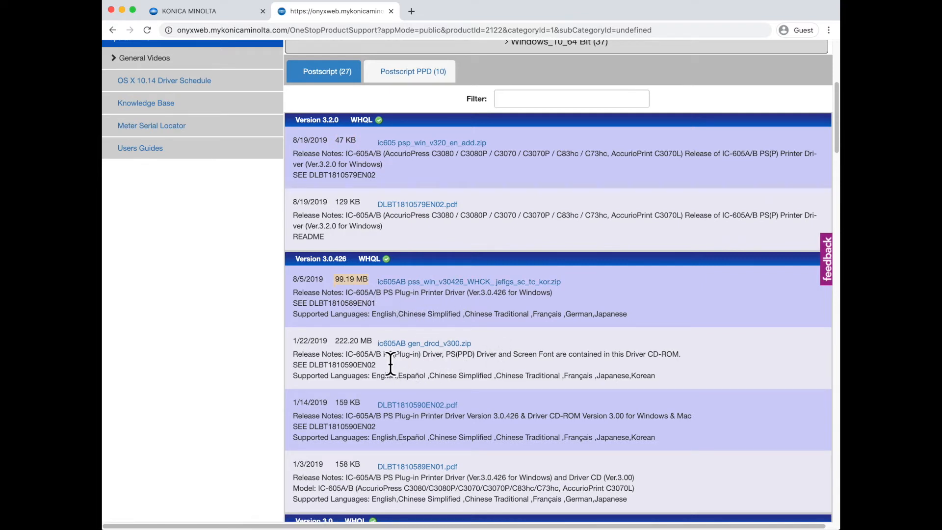
- Highlight the 'PS(Plug-in) Driver' wording in the 222.20 MB entry's release notes
{"action": "double_click", "coordinate": [413, 354]}
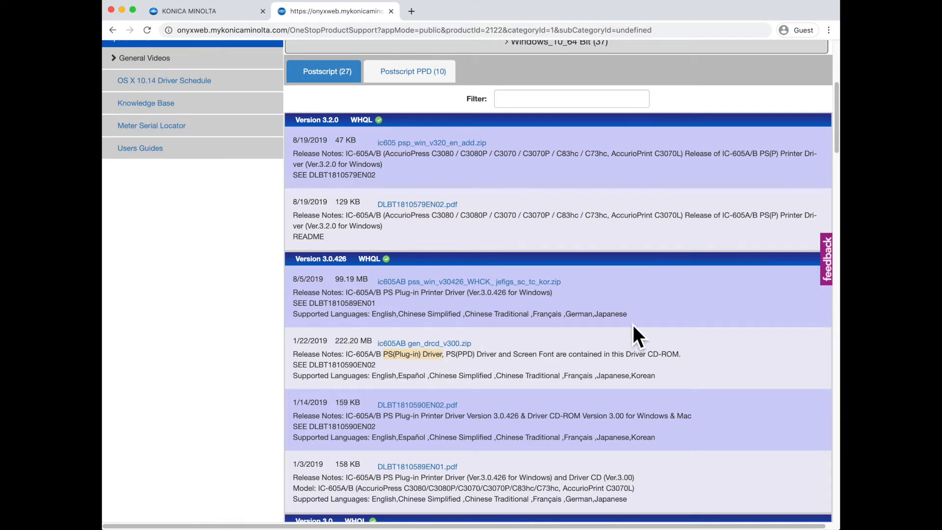
{"action": "mouse_move", "coordinate": [631, 341]}
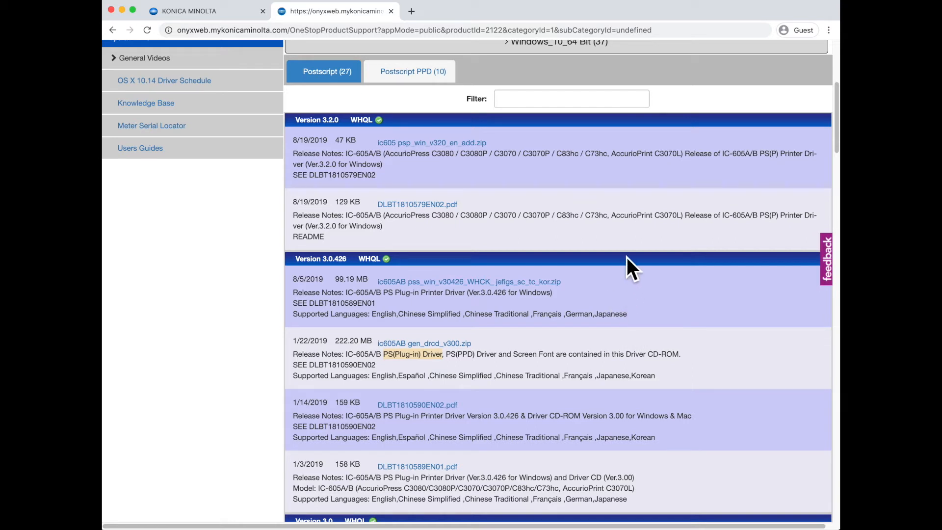
{"action": "mouse_move", "coordinate": [348, 287]}
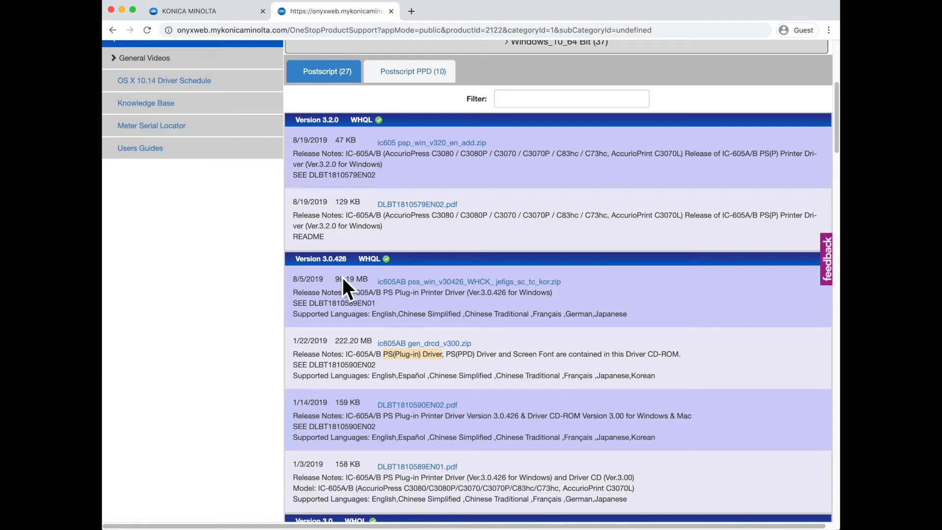
{"action": "mouse_move", "coordinate": [340, 291]}
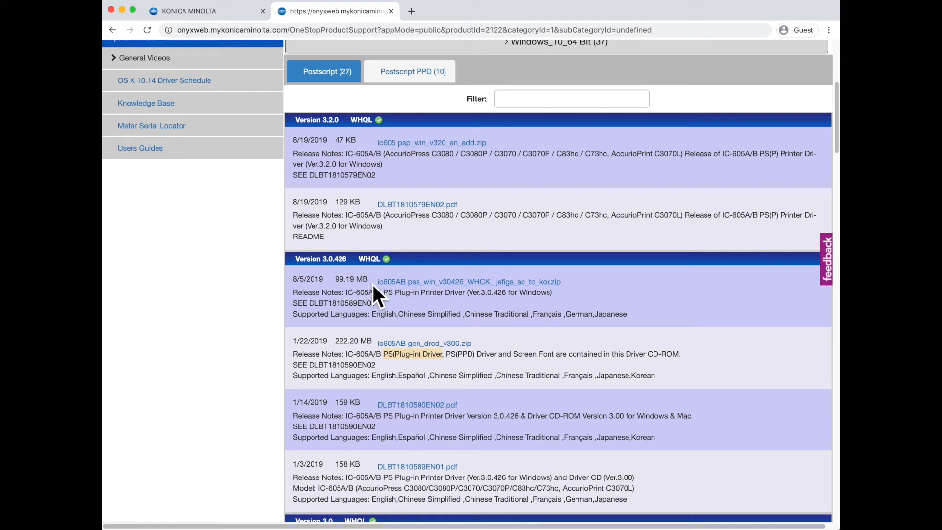
{"action": "mouse_move", "coordinate": [394, 376]}
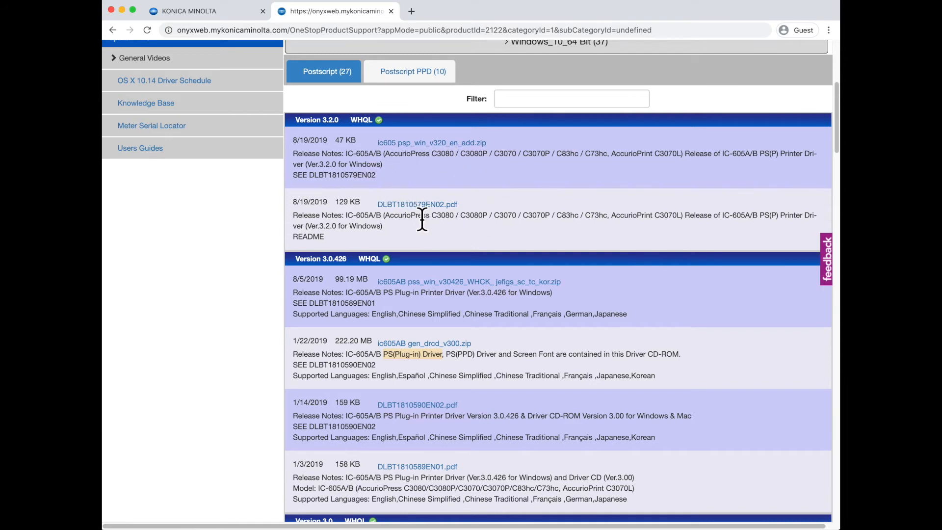
{"action": "mouse_move", "coordinate": [459, 210]}
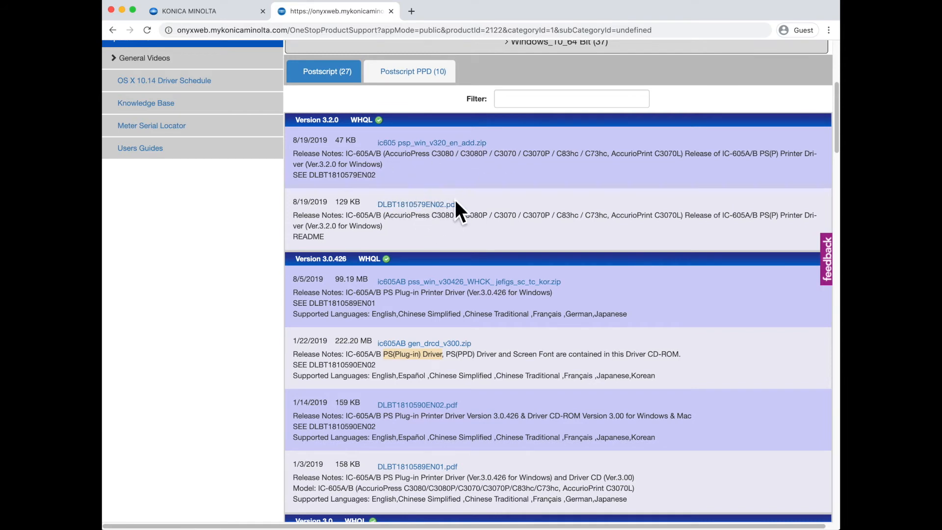
{"action": "mouse_move", "coordinate": [438, 252]}
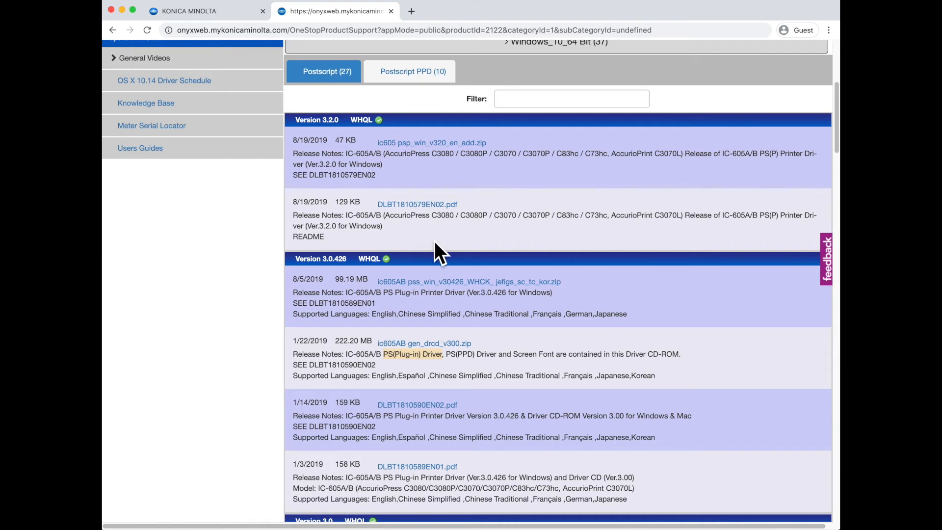
{"action": "scroll", "scroll_direction": "down", "scroll_amount": 3}
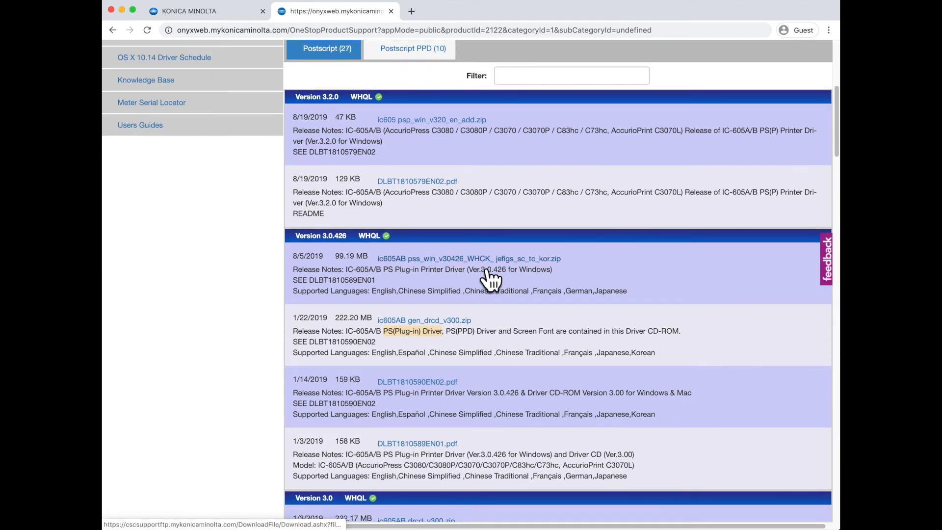
{"action": "mouse_move", "coordinate": [442, 418]}
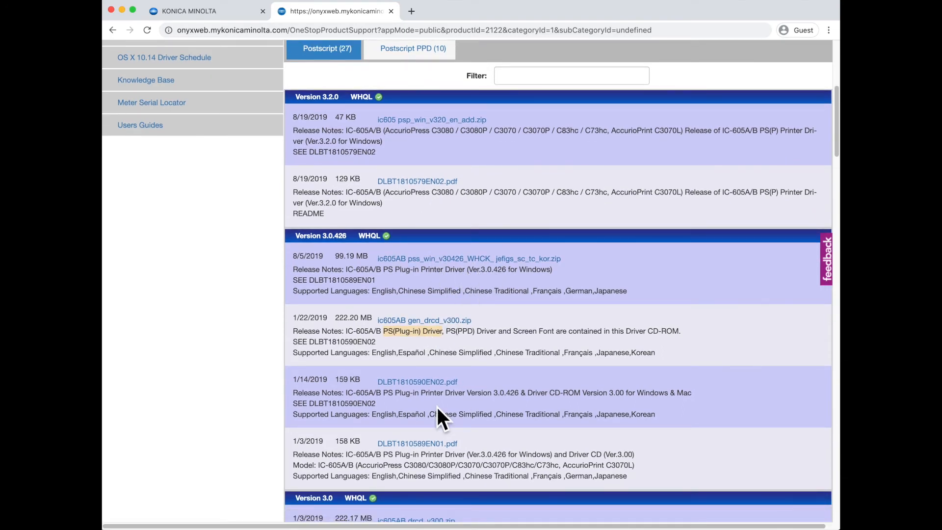
- View the DLBT1810590EN02.pdf release notes for PS Plug-in driver 3.0.426
{"action": "left_click", "coordinate": [417, 382]}
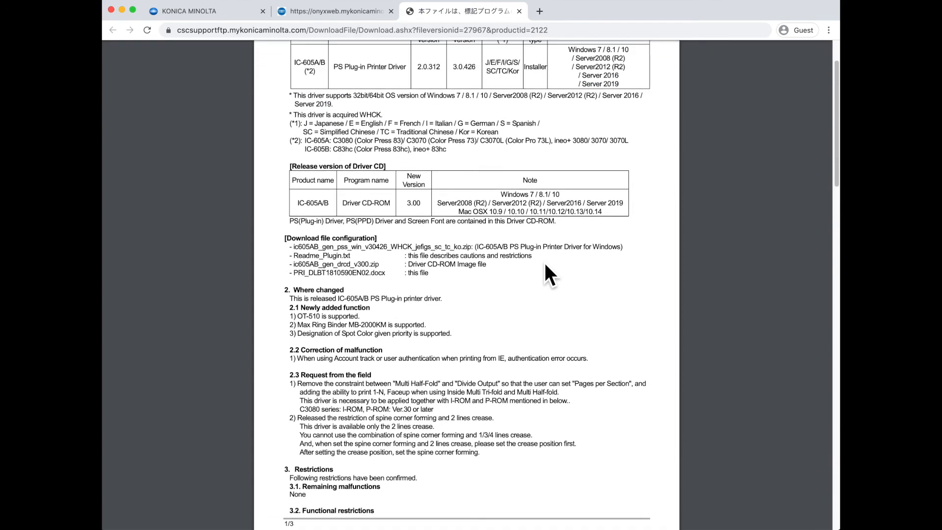
{"action": "scroll", "scroll_direction": "up", "scroll_amount": 3}
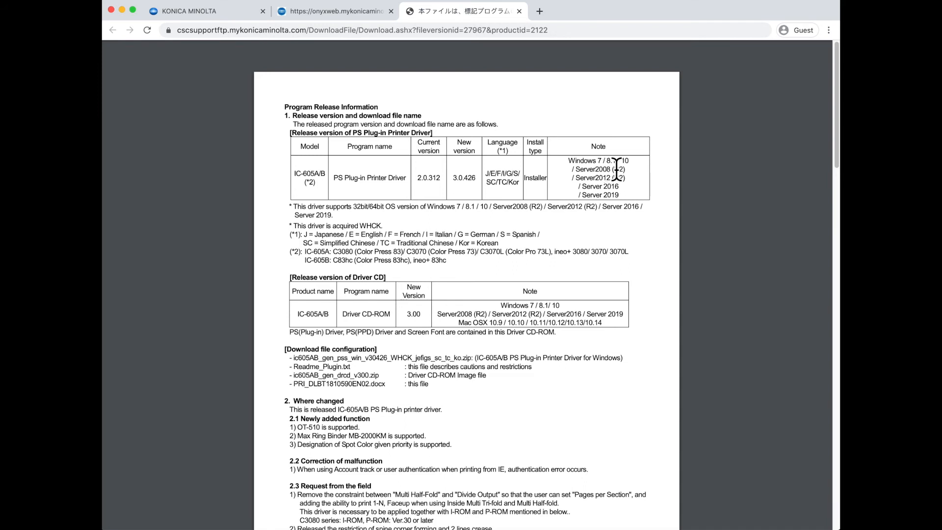
{"action": "mouse_move", "coordinate": [598, 175]}
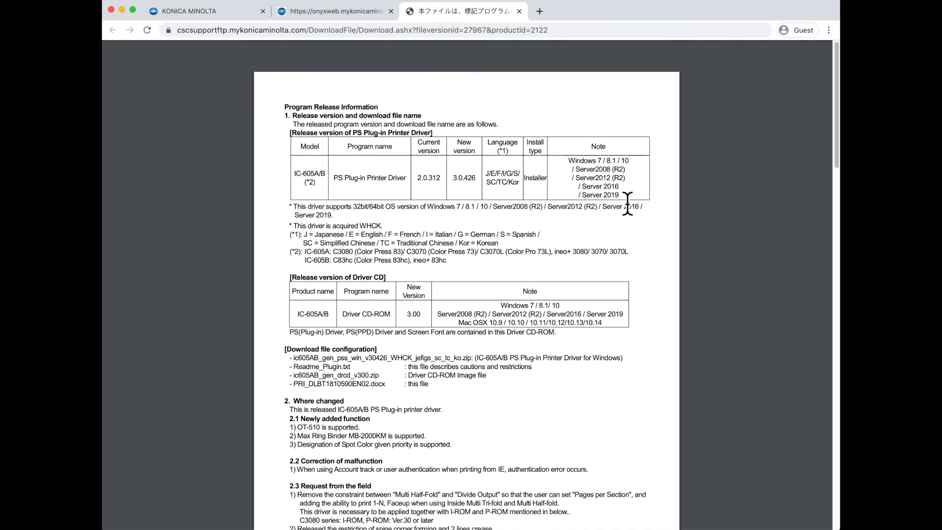
{"action": "mouse_move", "coordinate": [275, 243]}
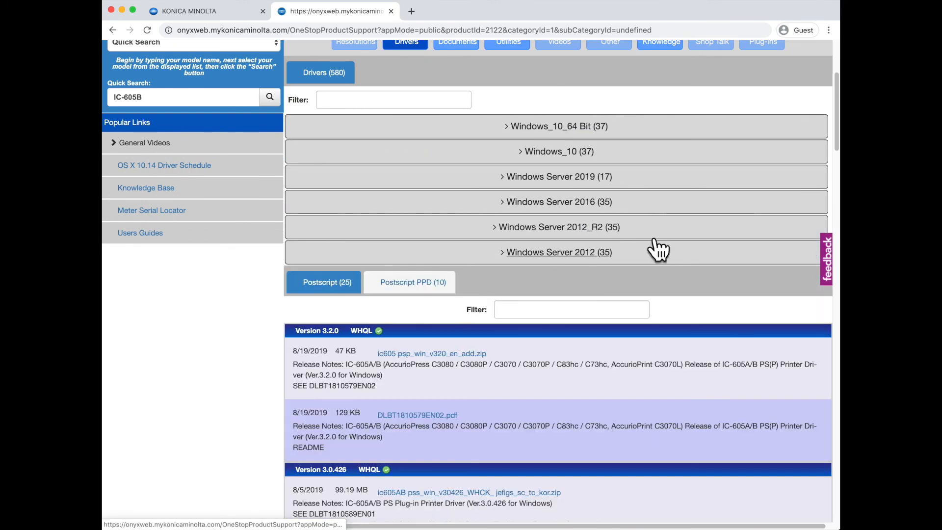
- Re-expand the Windows_10_64 Bit list and scroll to the 99.19 MB Version 3.0.426 zip
{"action": "scroll", "scroll_direction": "down", "scroll_amount": 3}
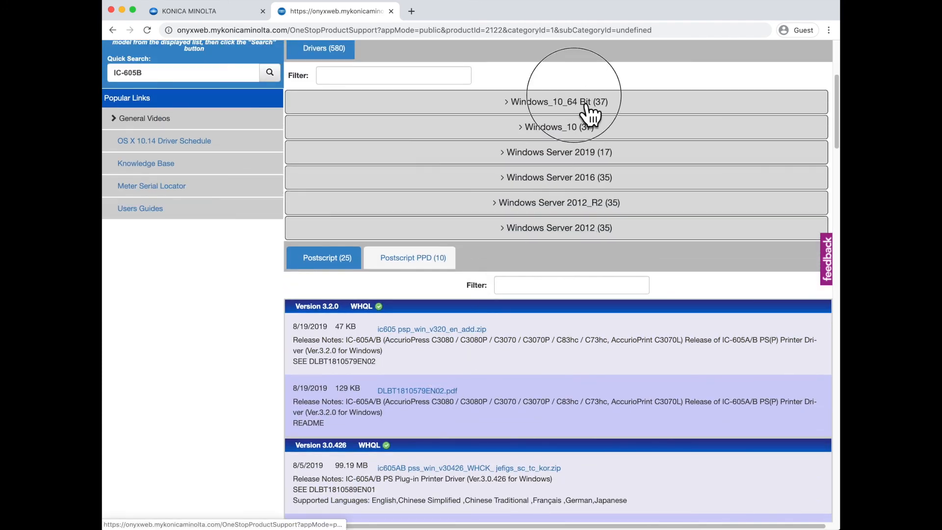
{"action": "left_click", "coordinate": [557, 101]}
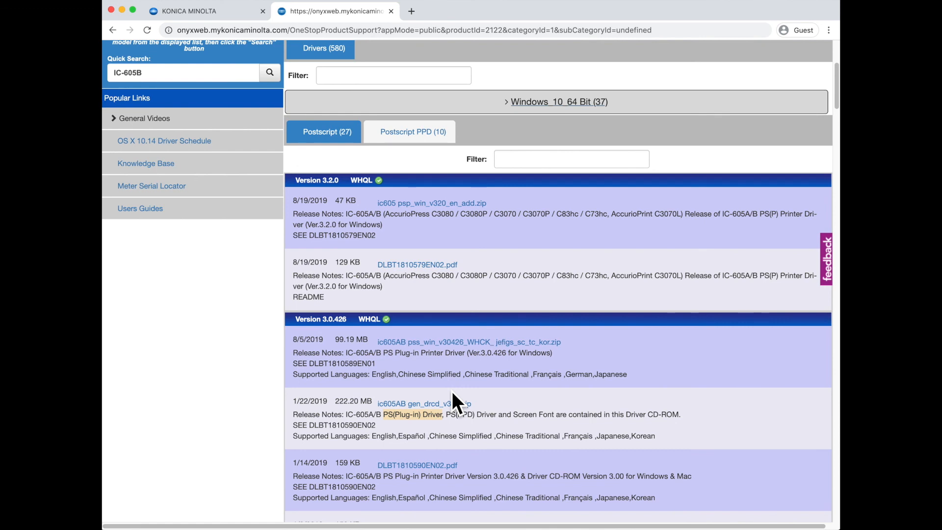
{"action": "mouse_move", "coordinate": [609, 368]}
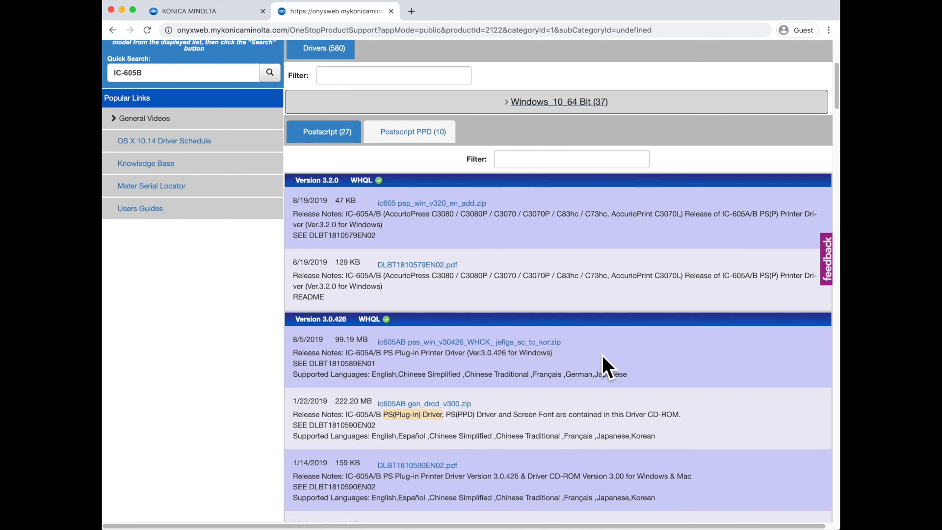
{"action": "scroll", "scroll_direction": "down", "scroll_amount": 3}
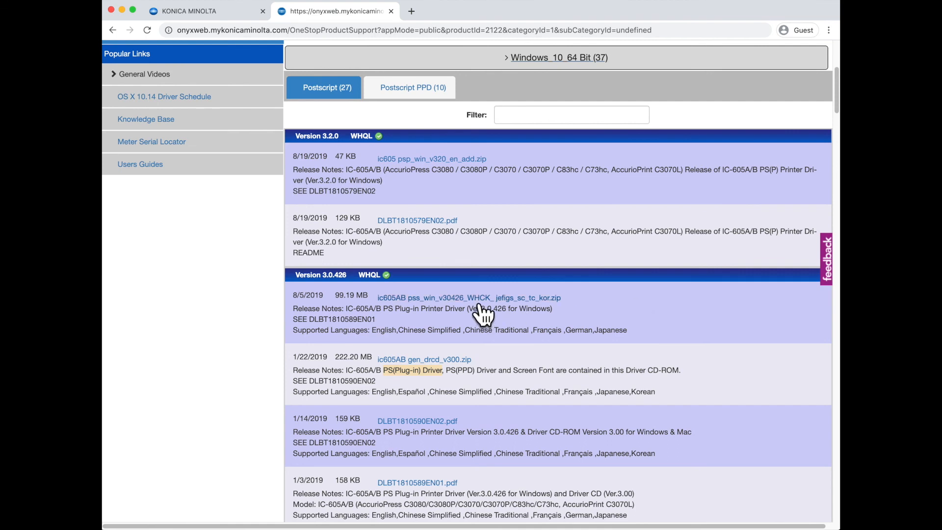
{"action": "mouse_move", "coordinate": [574, 316]}
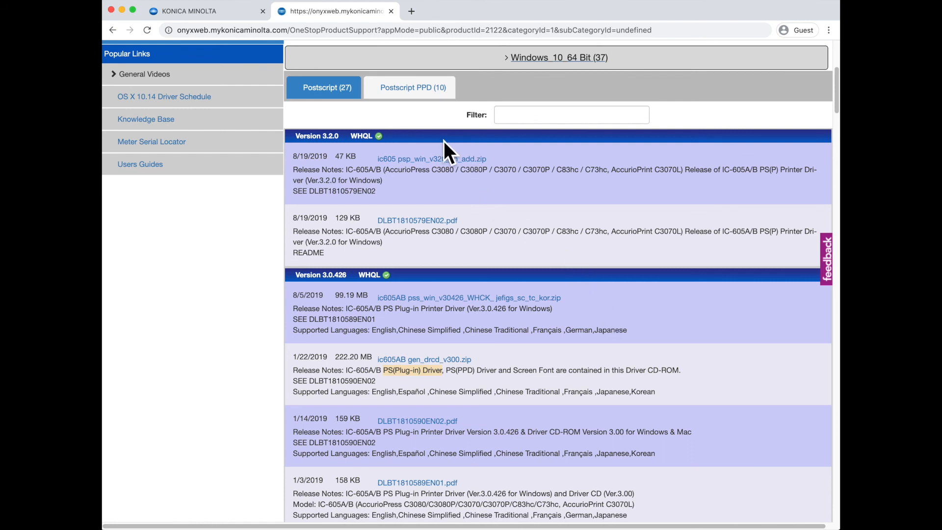
{"action": "mouse_move", "coordinate": [608, 7]}
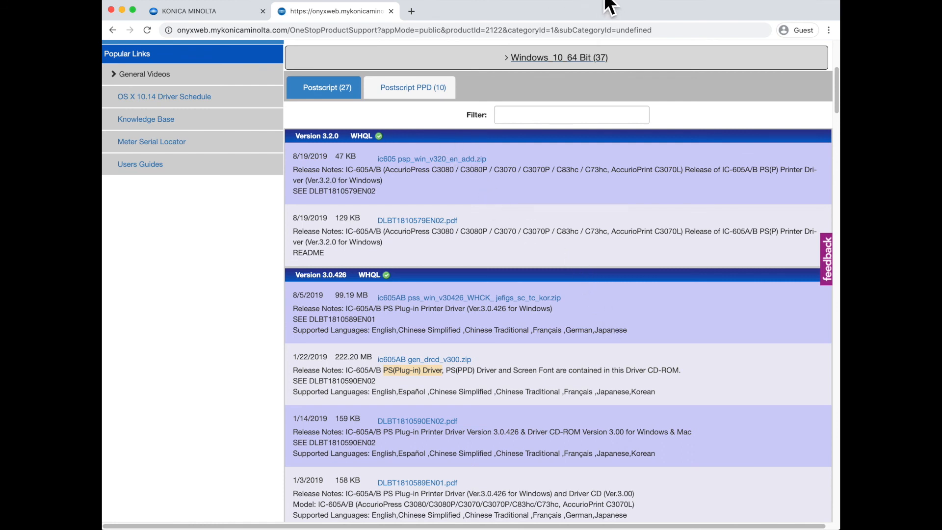